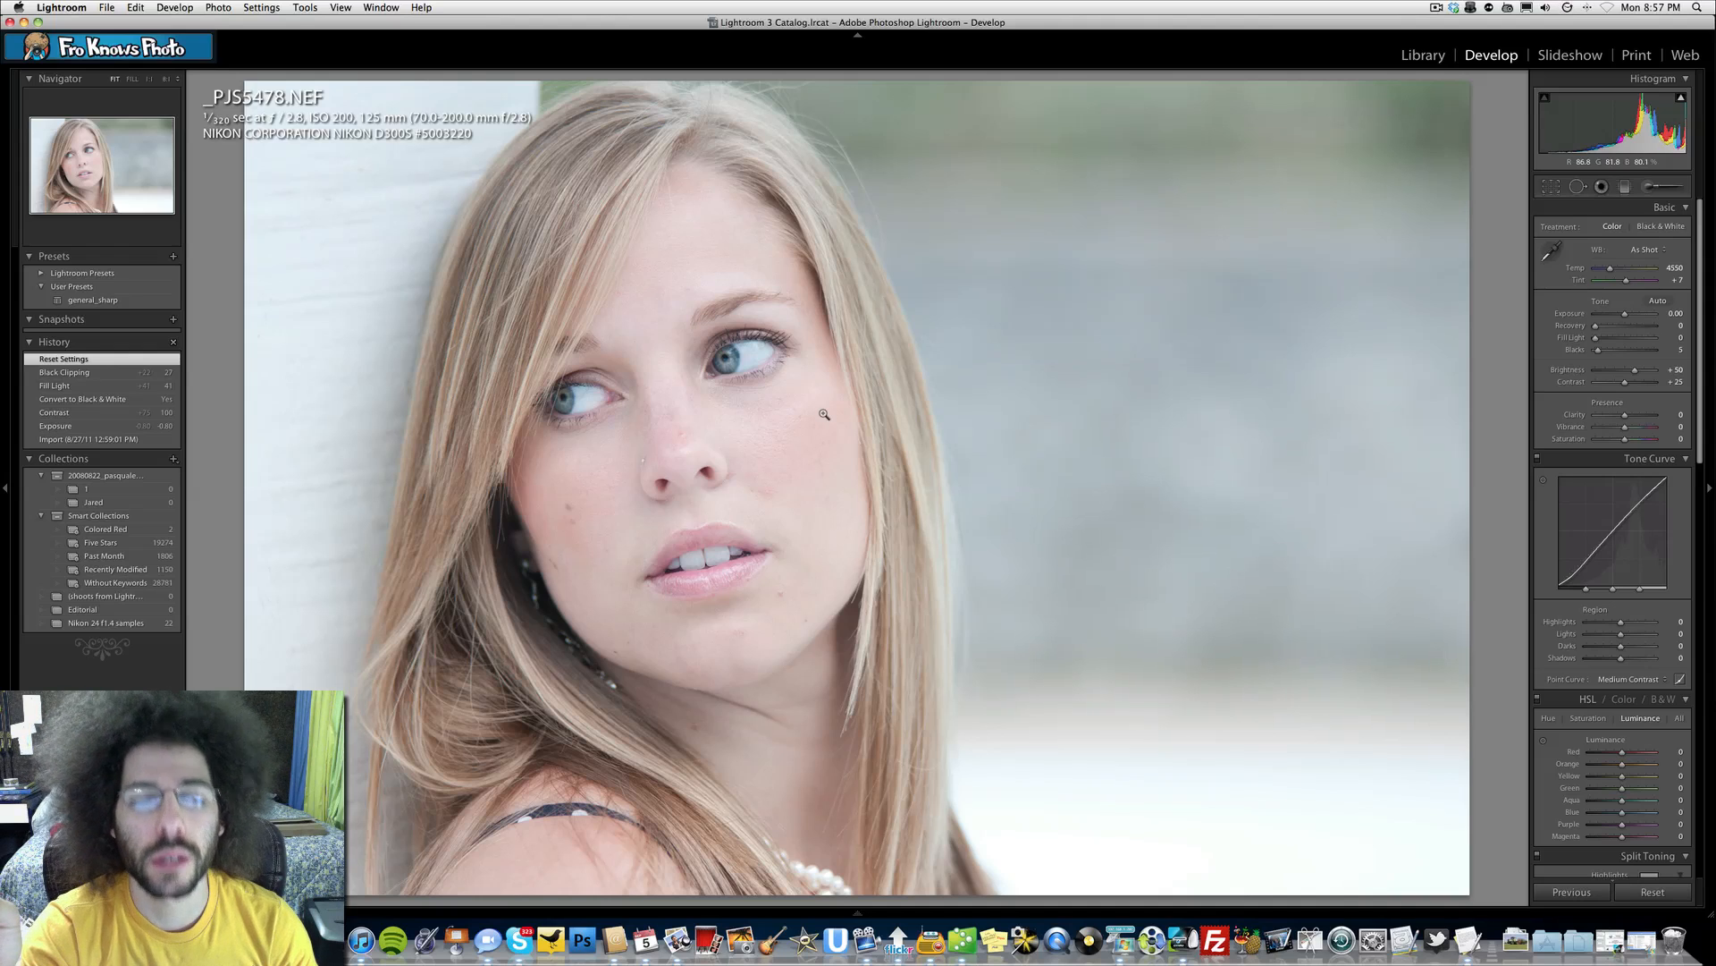
pyautogui.moveTo(755, 411)
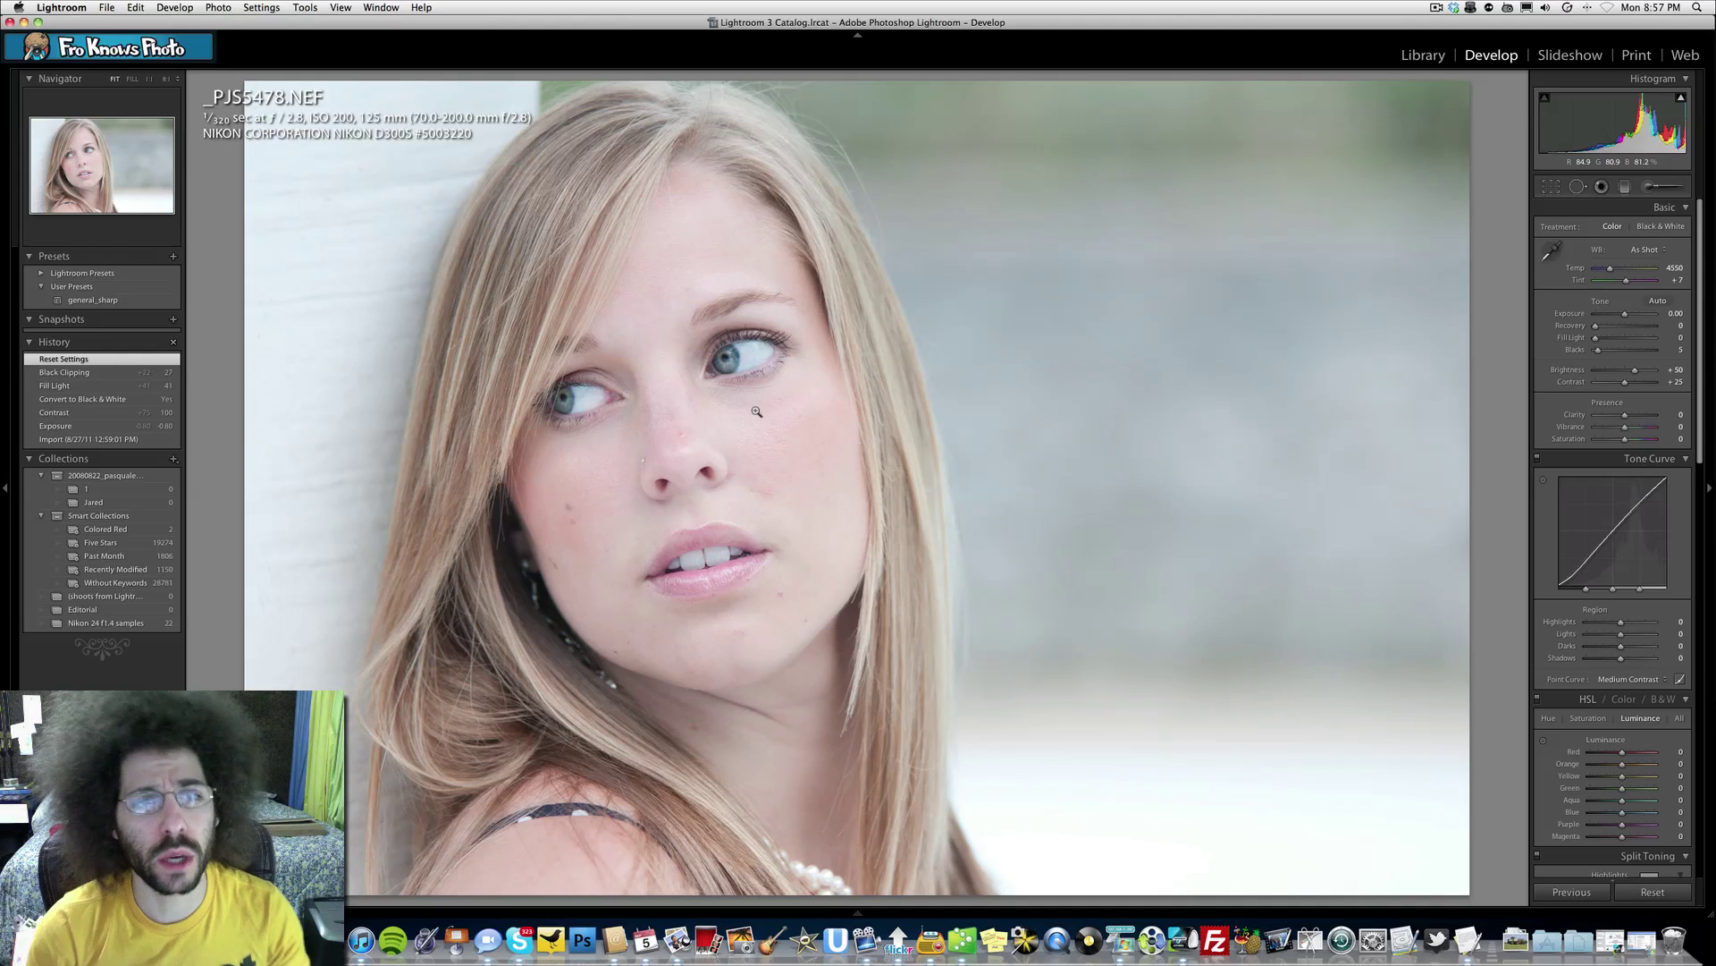
pyautogui.moveTo(799, 429)
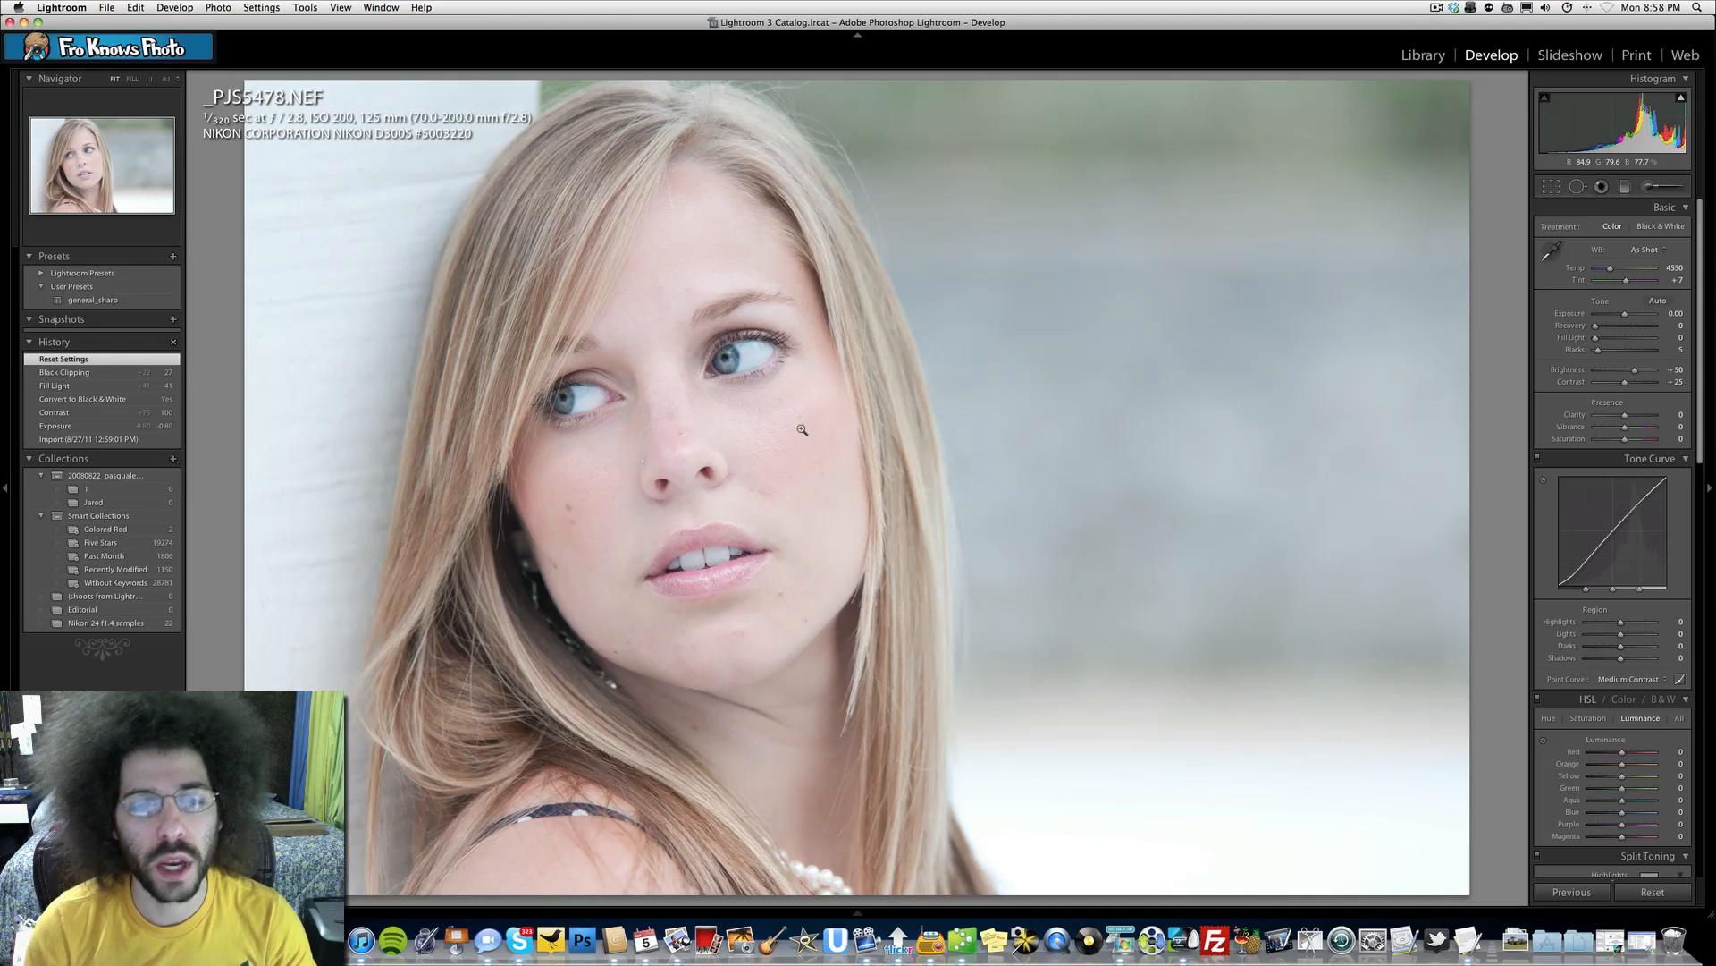
pyautogui.moveTo(536, 399)
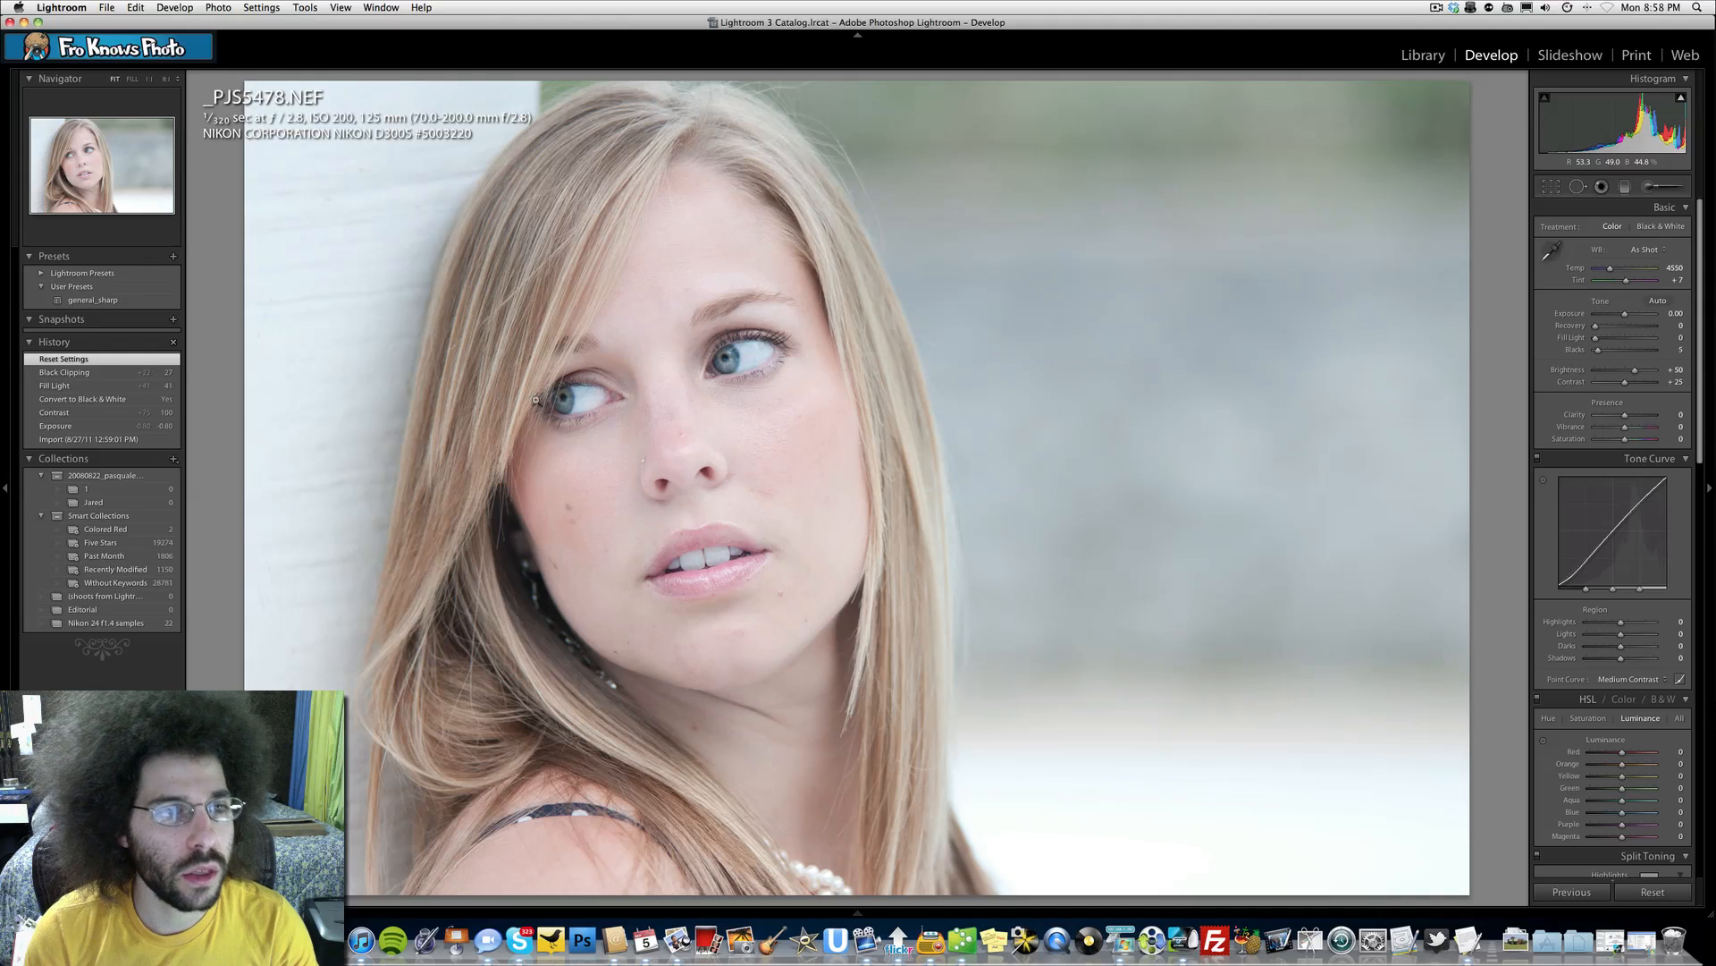
pyautogui.moveTo(649, 397)
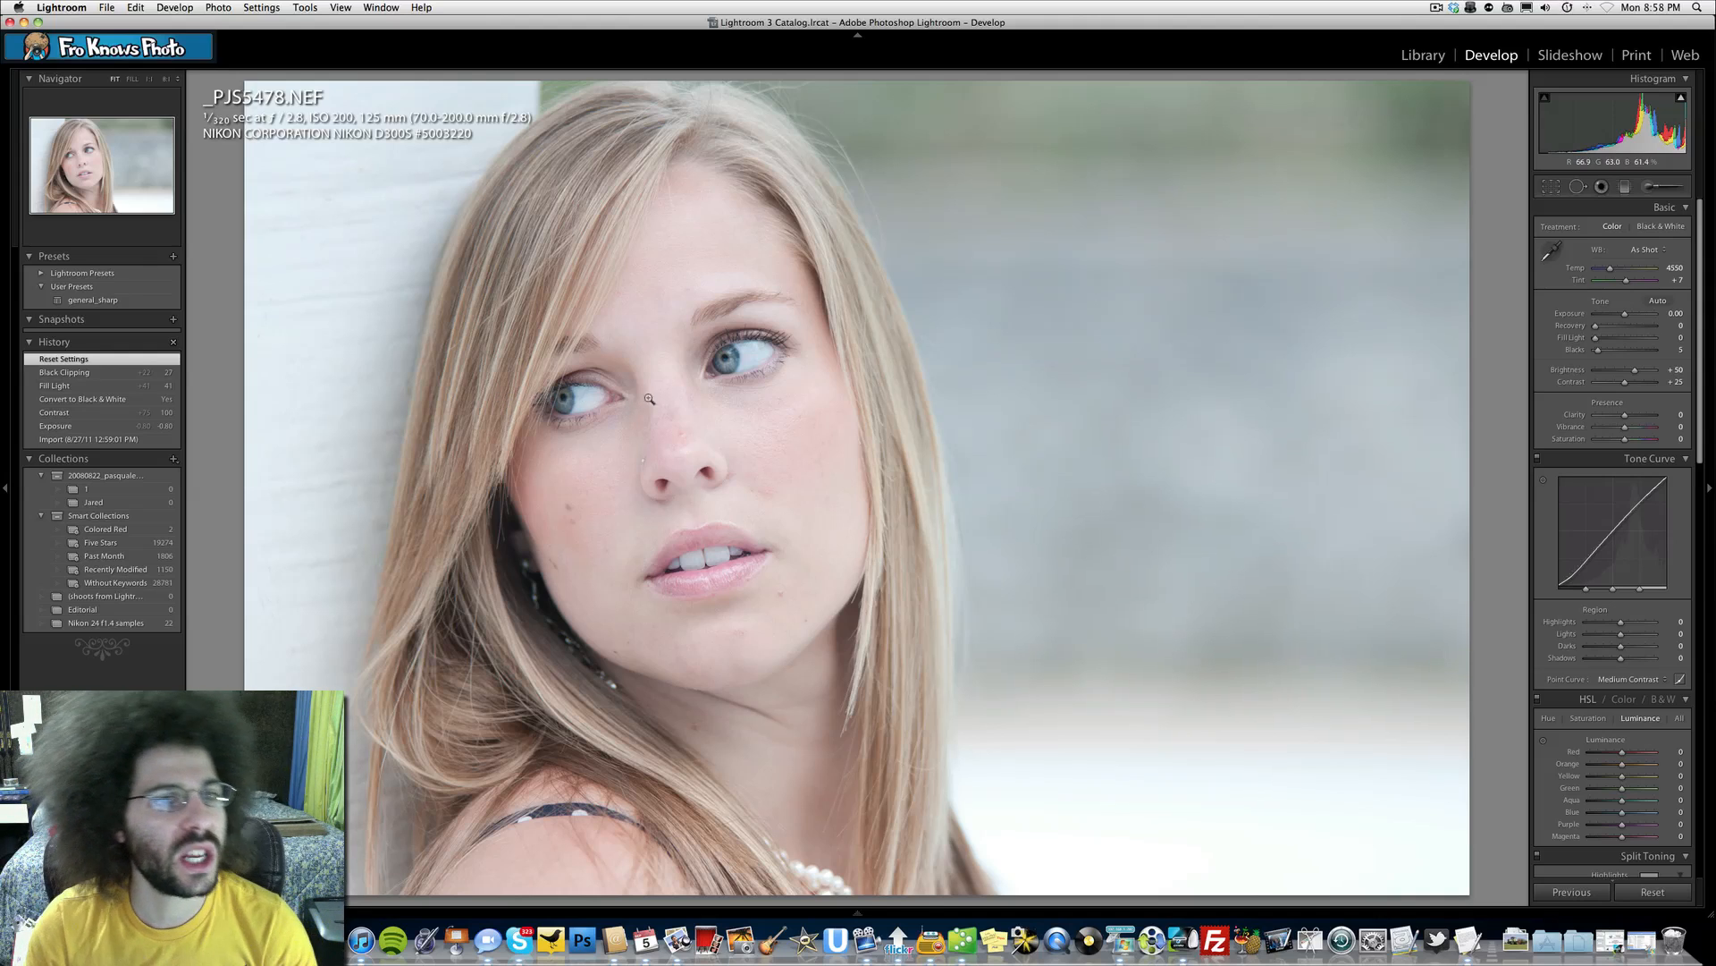
pyautogui.moveTo(568, 352)
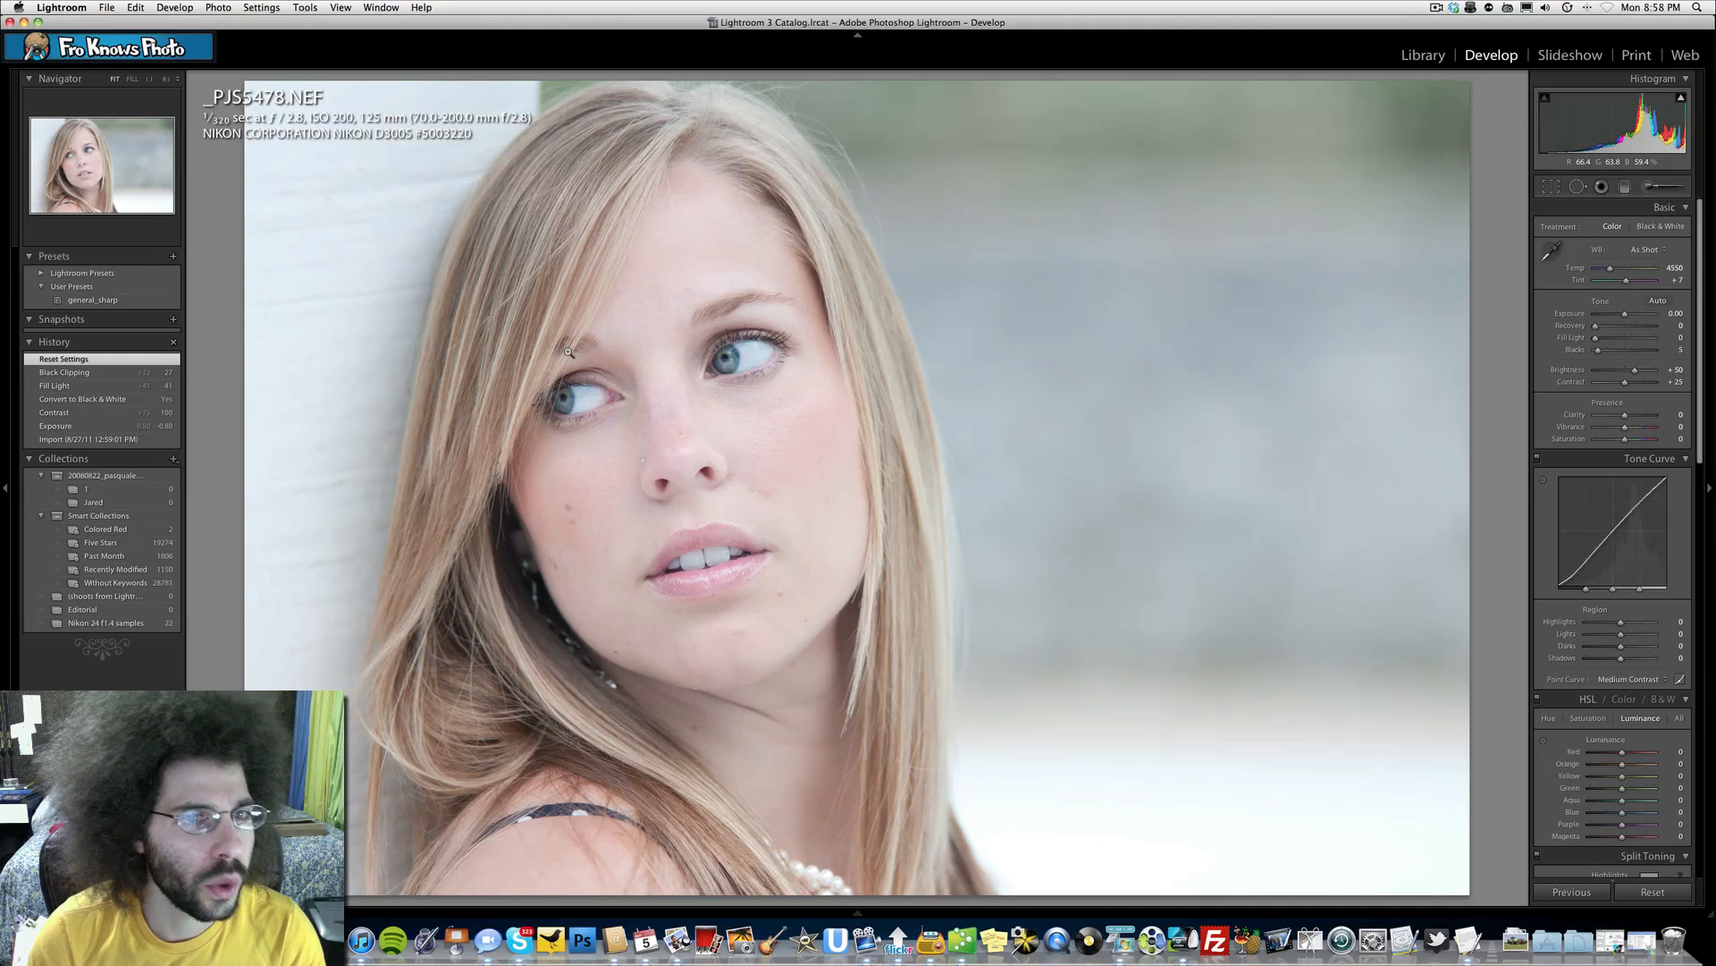
pyautogui.moveTo(655, 317)
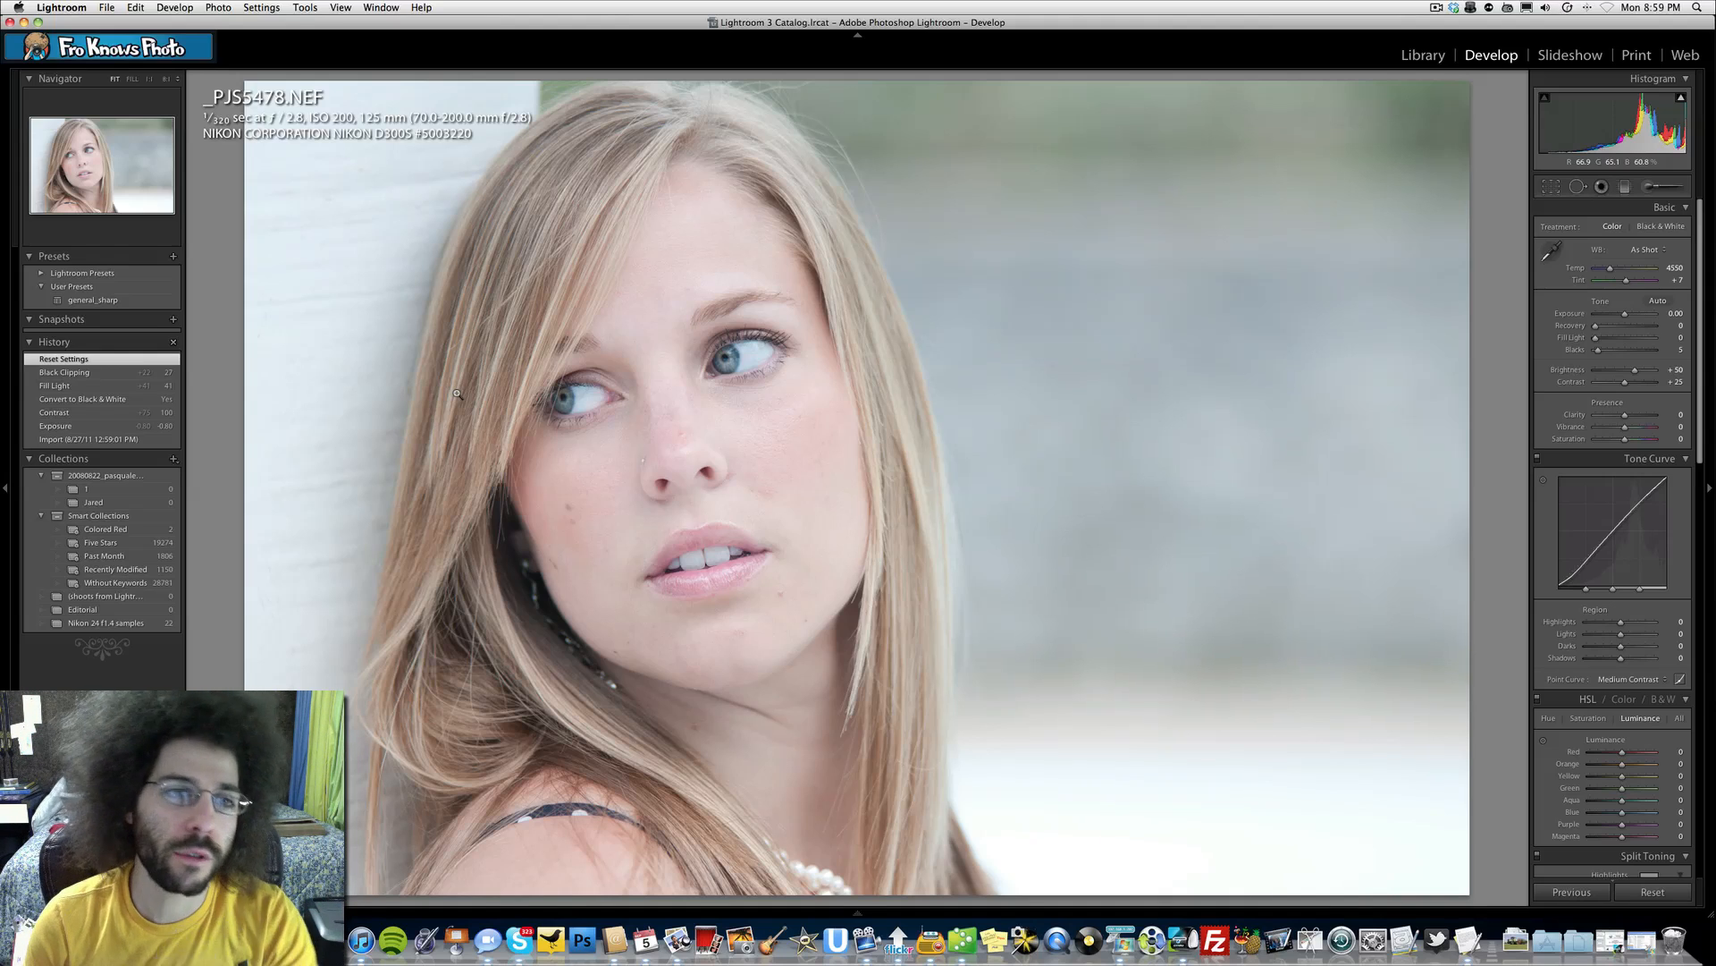
pyautogui.moveTo(388, 431)
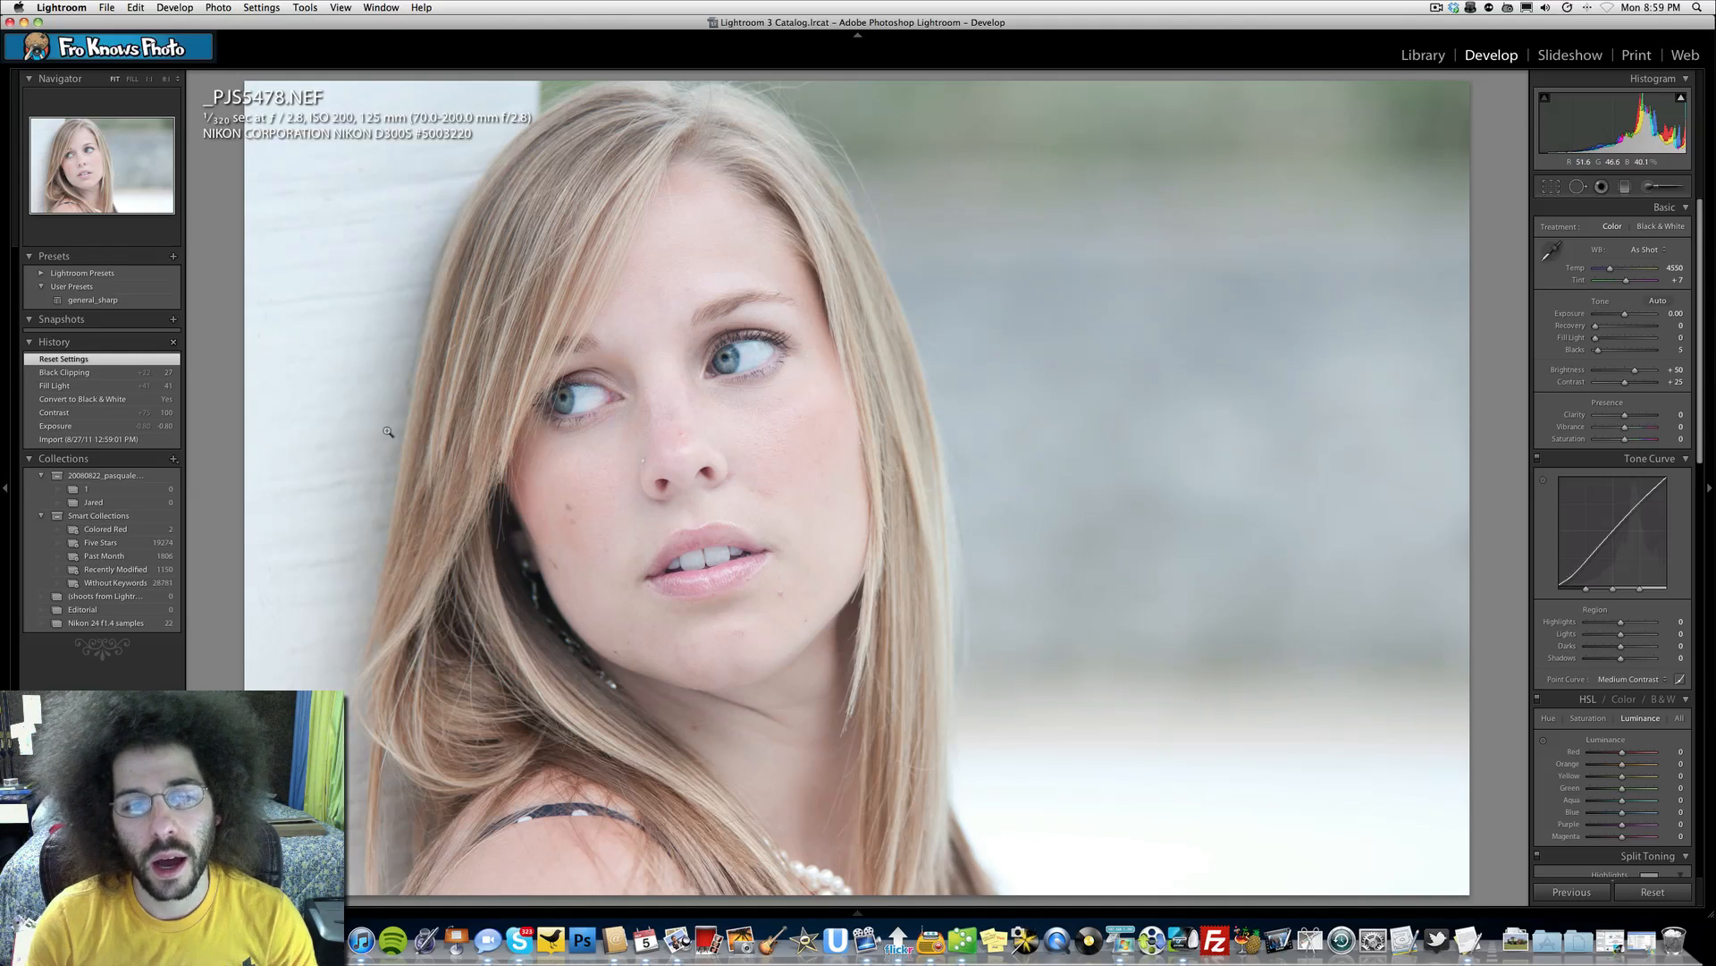
pyautogui.moveTo(205, 471)
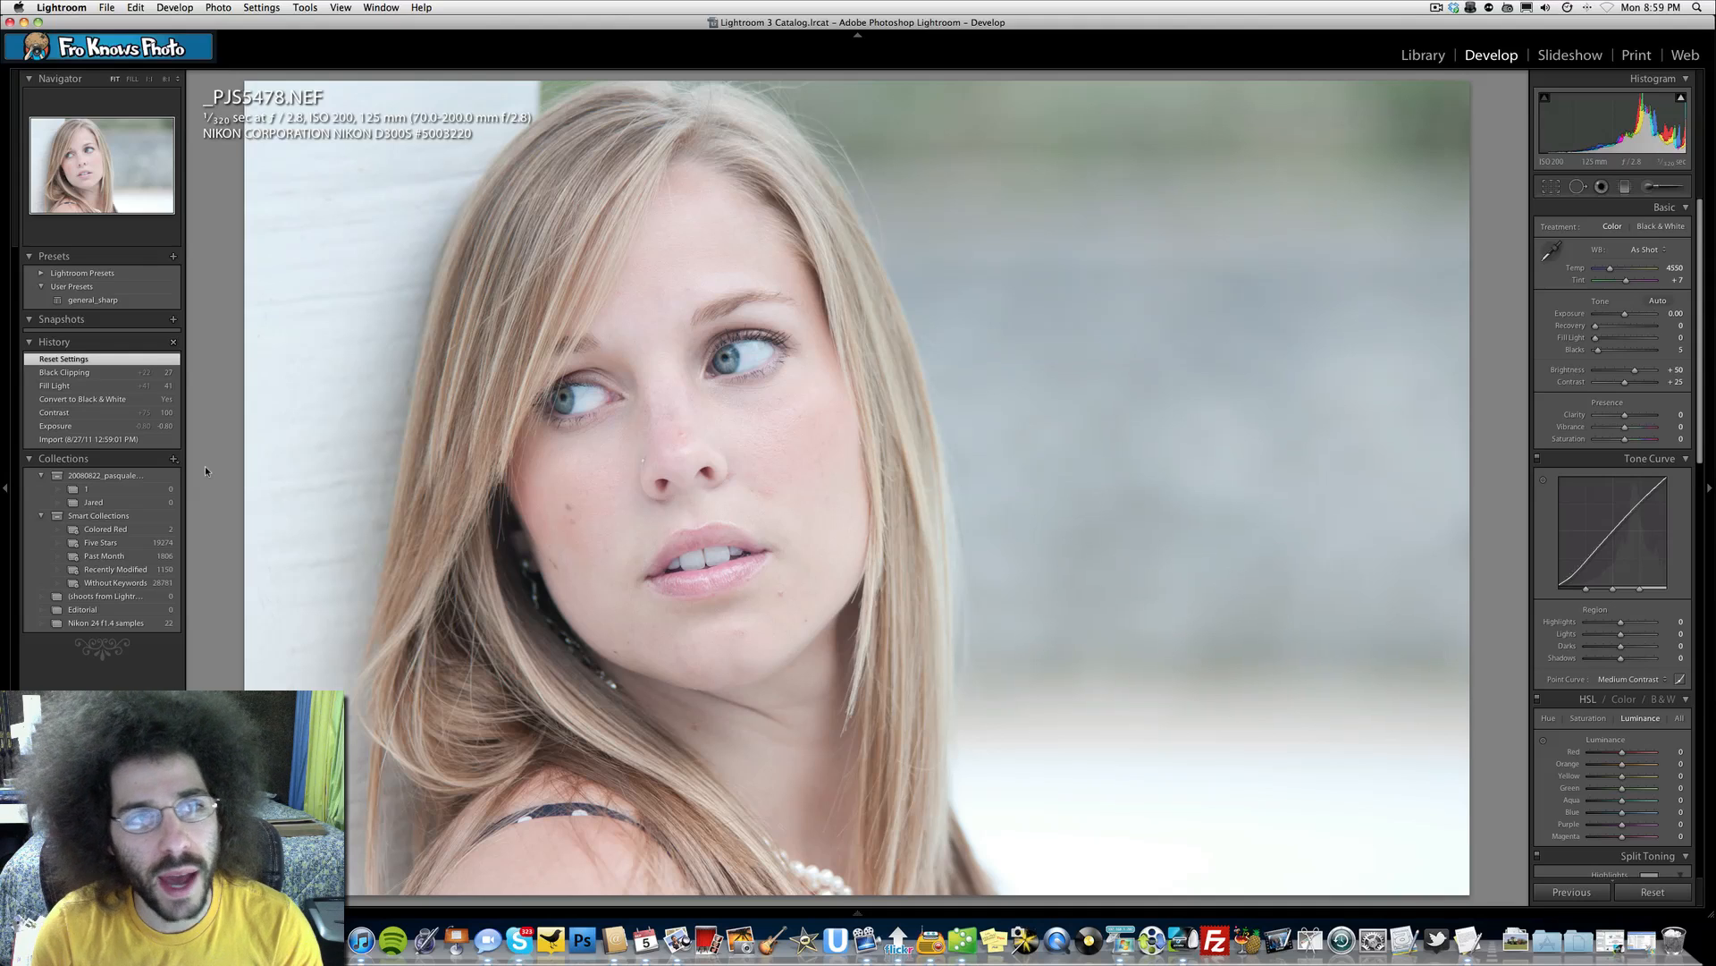